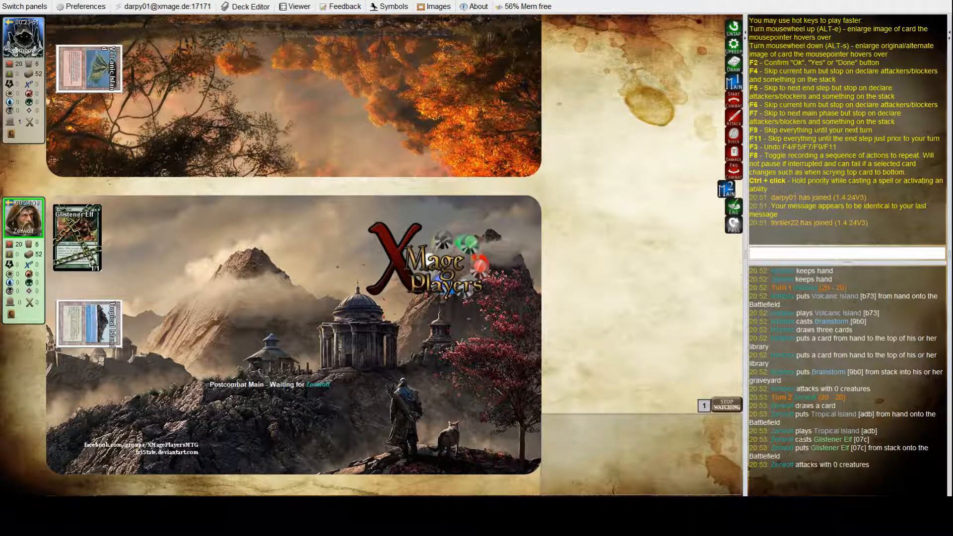
Step: Preview the Brainstorm card from the game log as the opponent casts Preordain
left_click(734, 202)
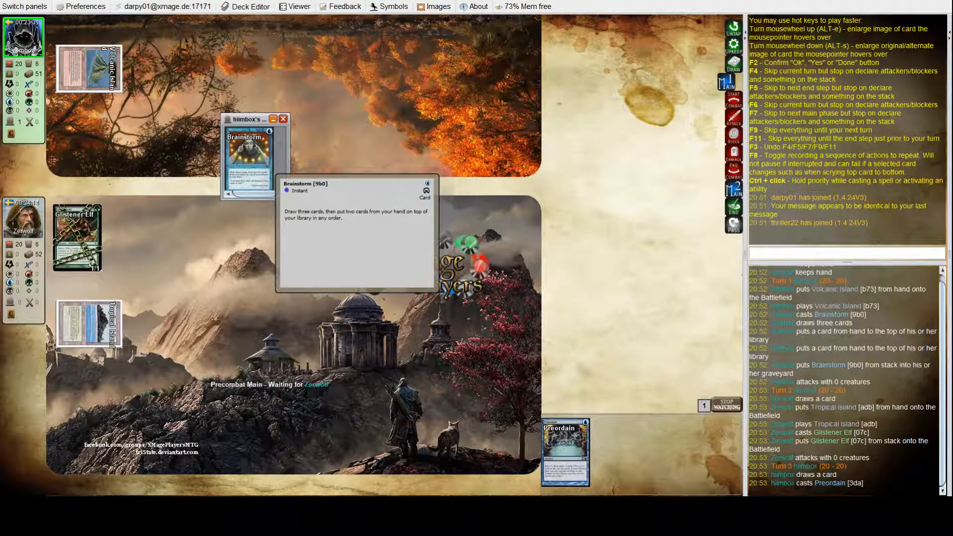
left_click(283, 119)
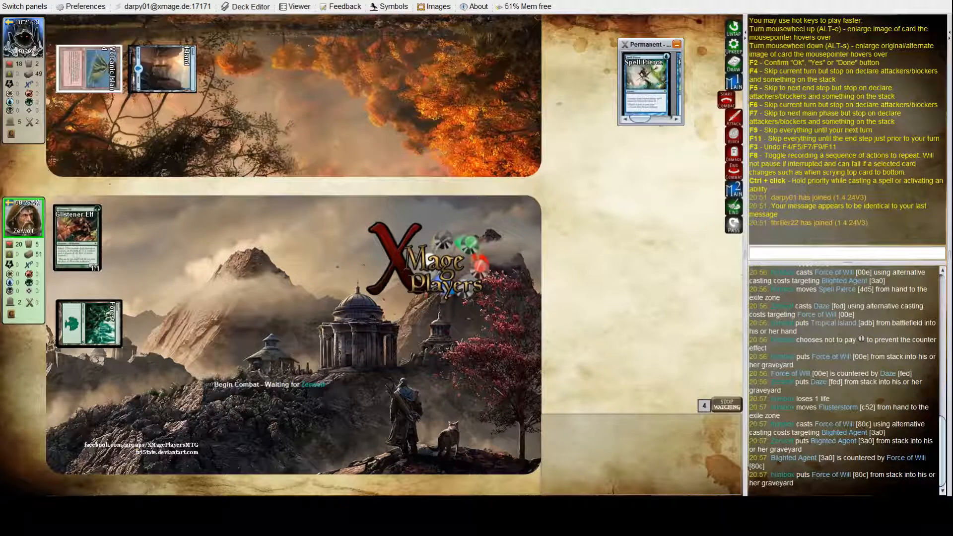
Step: Follow the Force of Will and Daze counter war until Glistener Elf is declared attacker
left_click(89, 248)
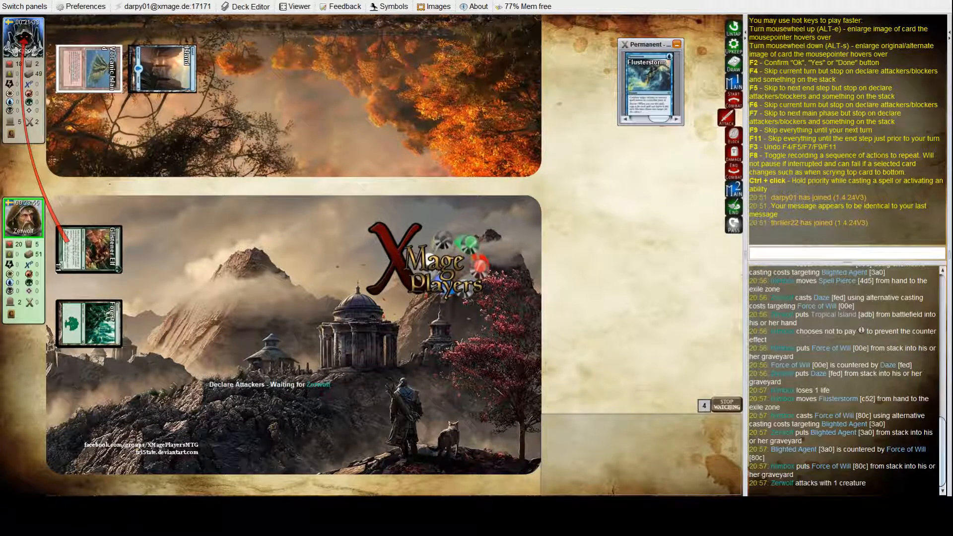